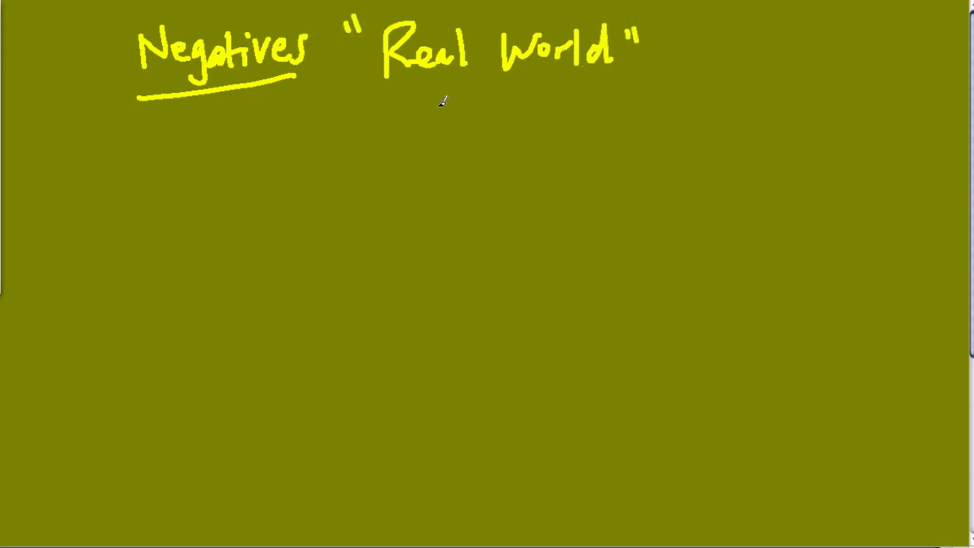
Draw a yellow pen line under "Real World" in the 'Negatives' title.
{"action": "left_click_drag", "start_coordinate": [400, 84], "coordinate": [590, 84]}
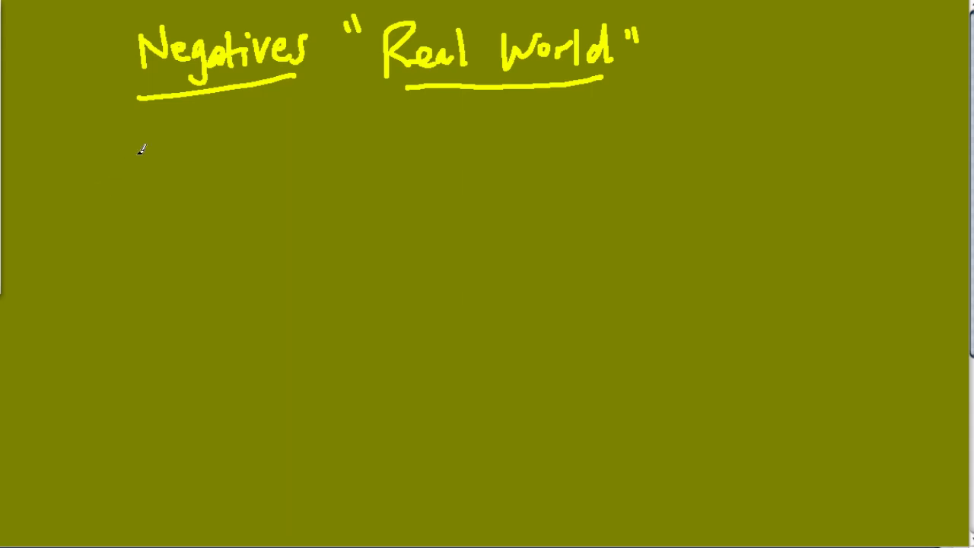